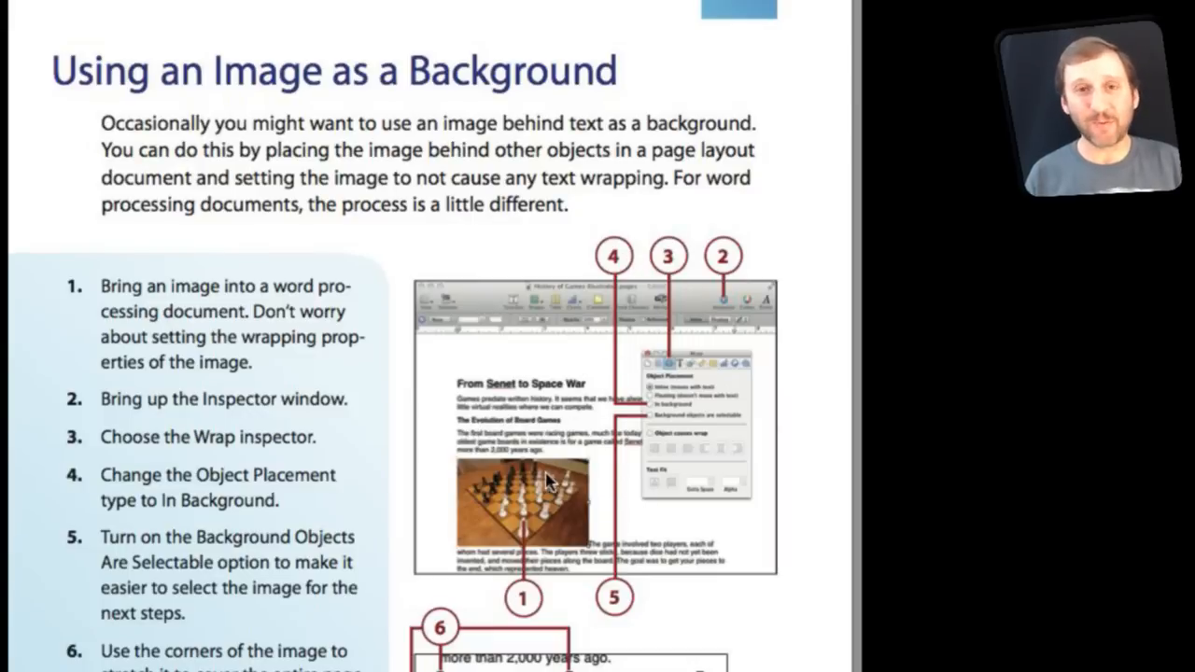
mouse_move(247, 316)
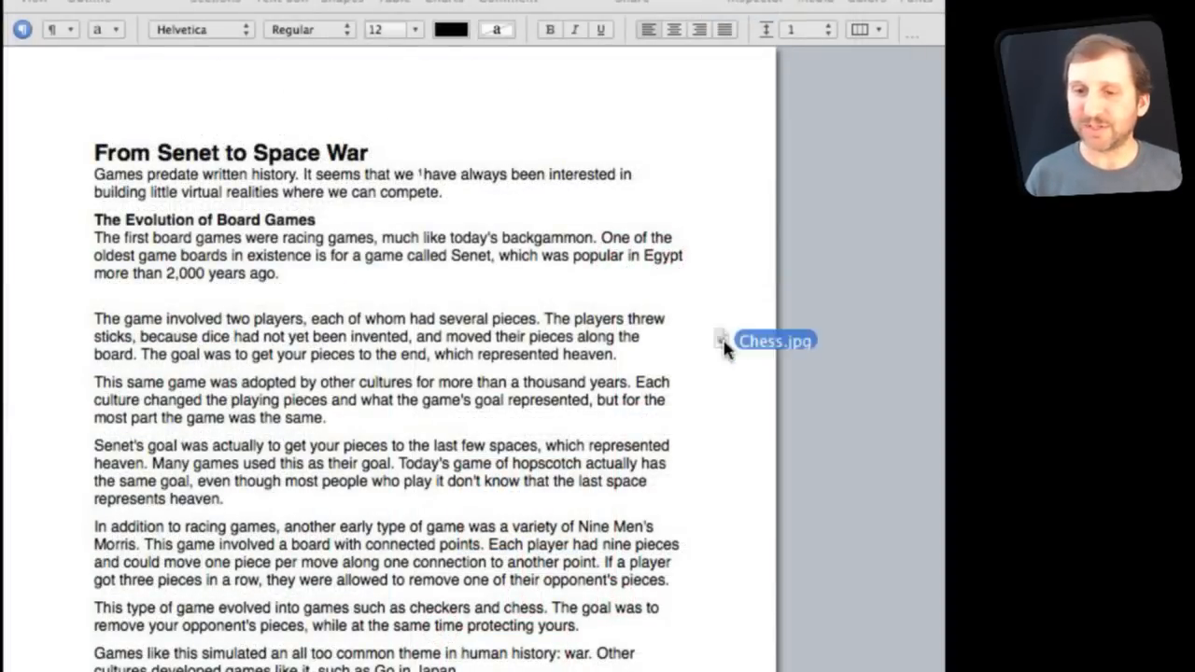
Drag Chess.jpg from the Finder onto the top of the first page.
drag(771, 339, 140, 224)
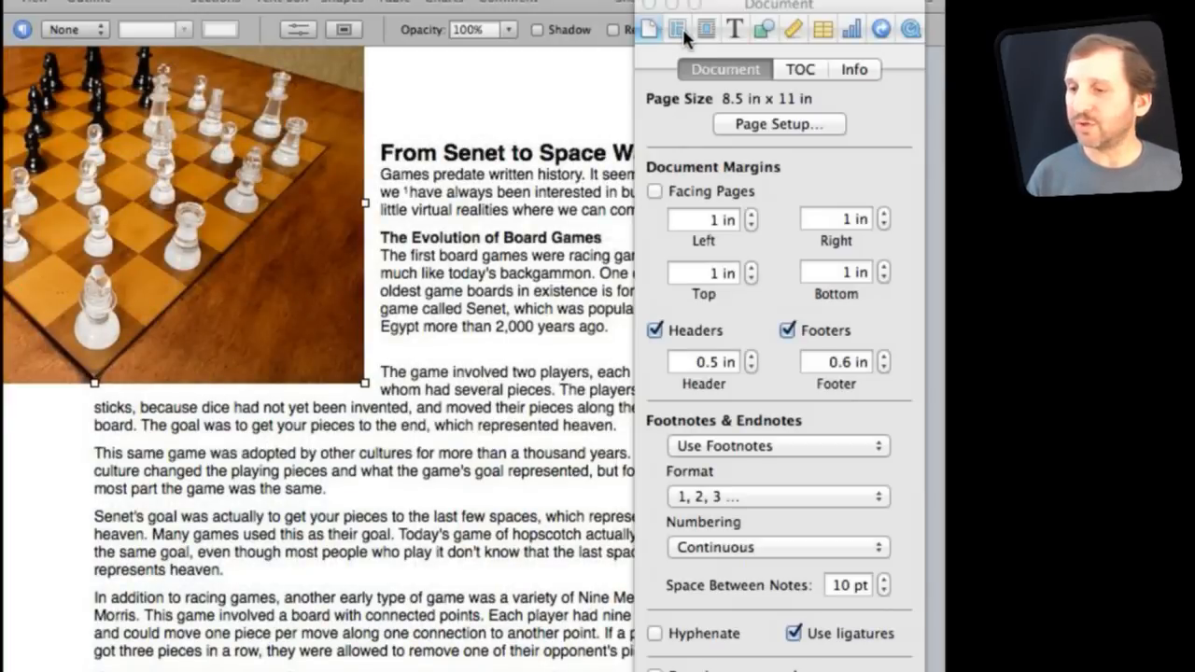
mouse_move(705, 28)
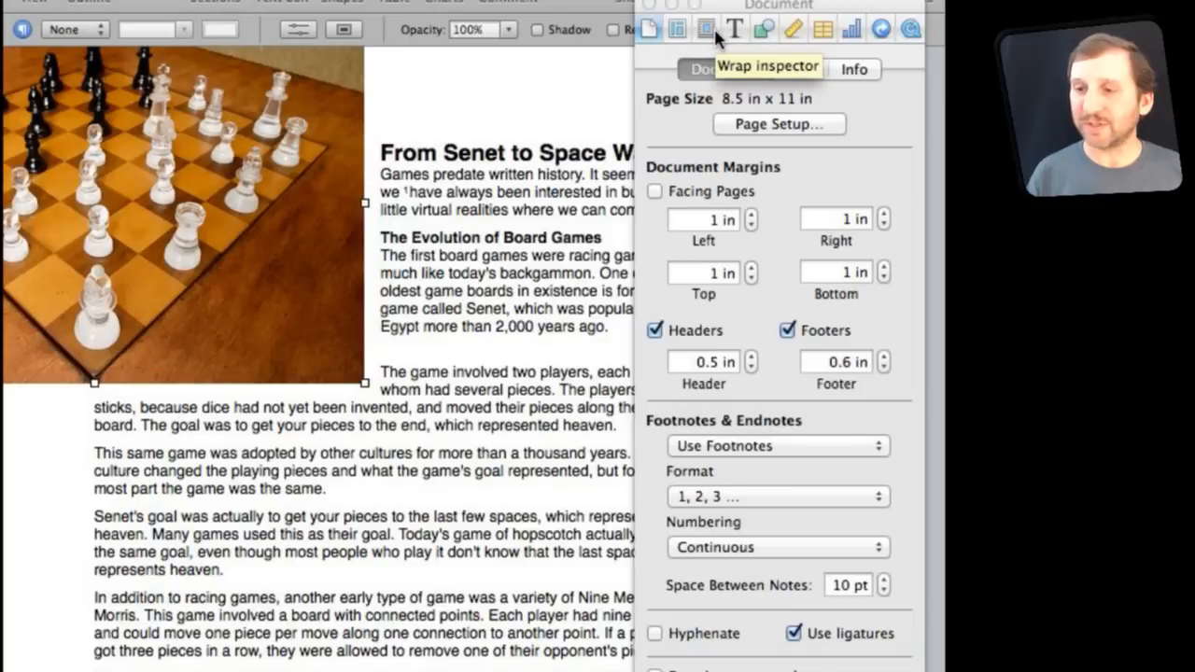
Set the chess photo's Object Placement to In background in the Wrap inspector.
click(705, 28)
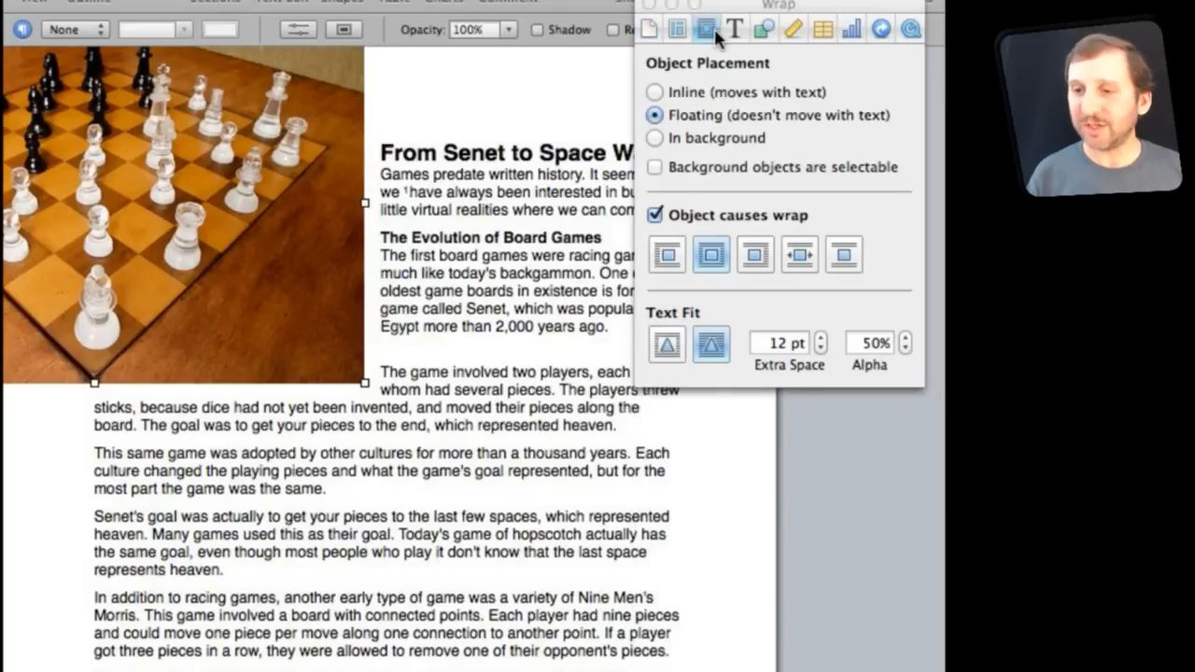
click(654, 138)
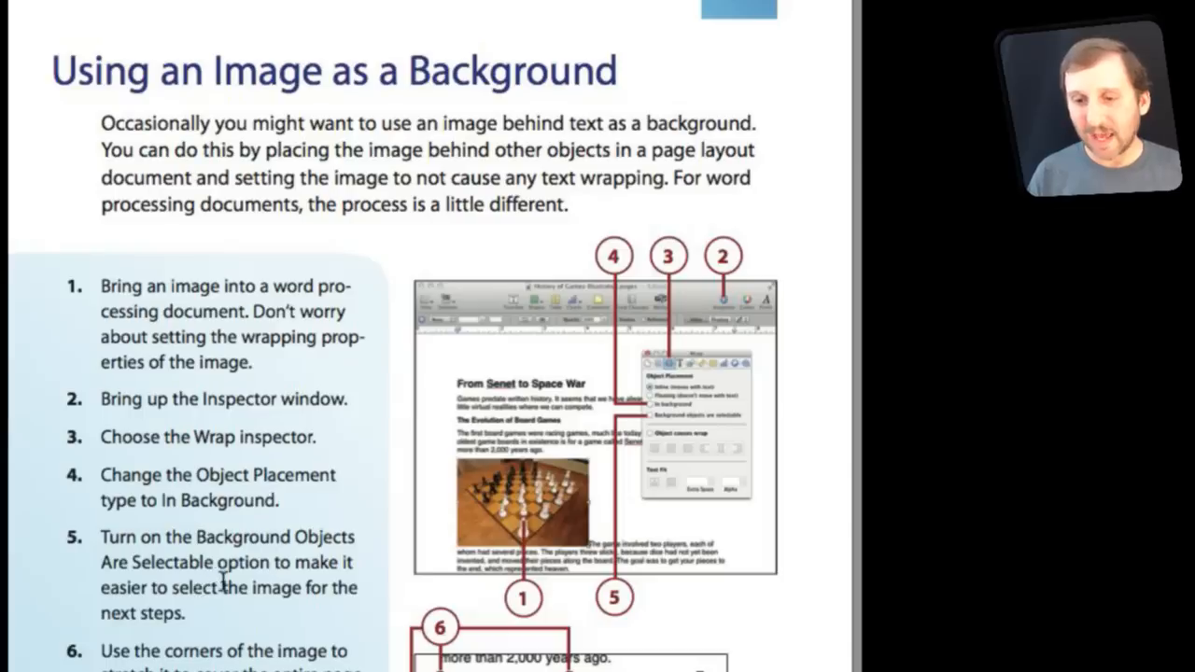
Scroll the Preview guide to steps 6–8 on stretching and lightening the image.
scroll(down, 3)
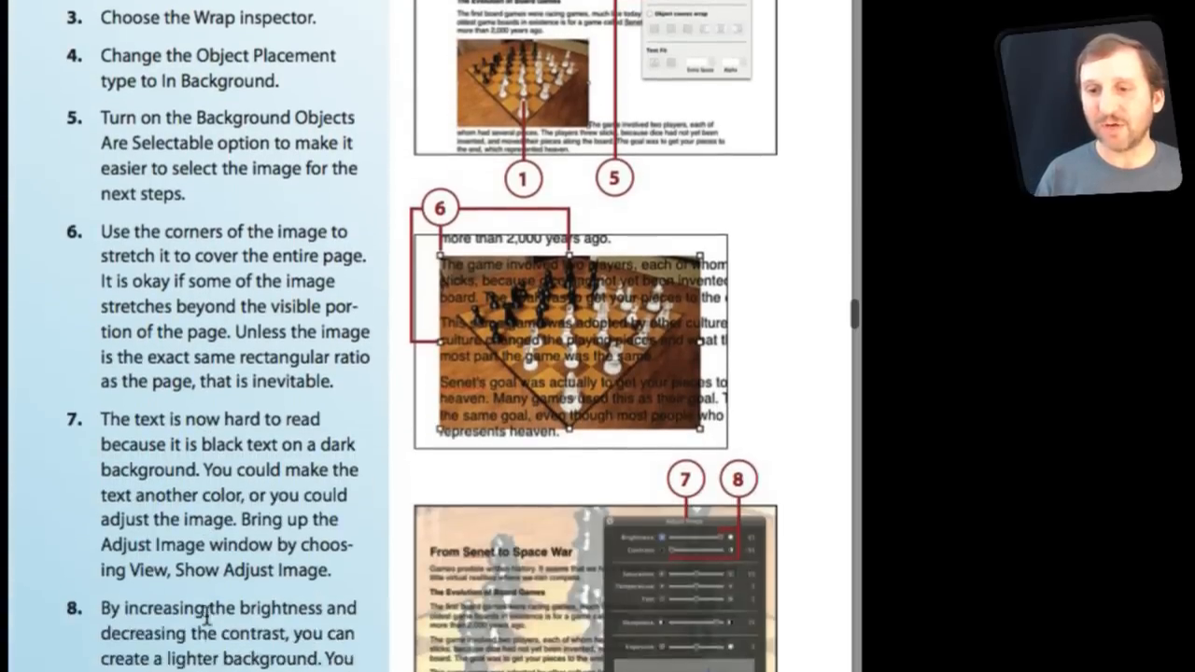
scroll(down, 3)
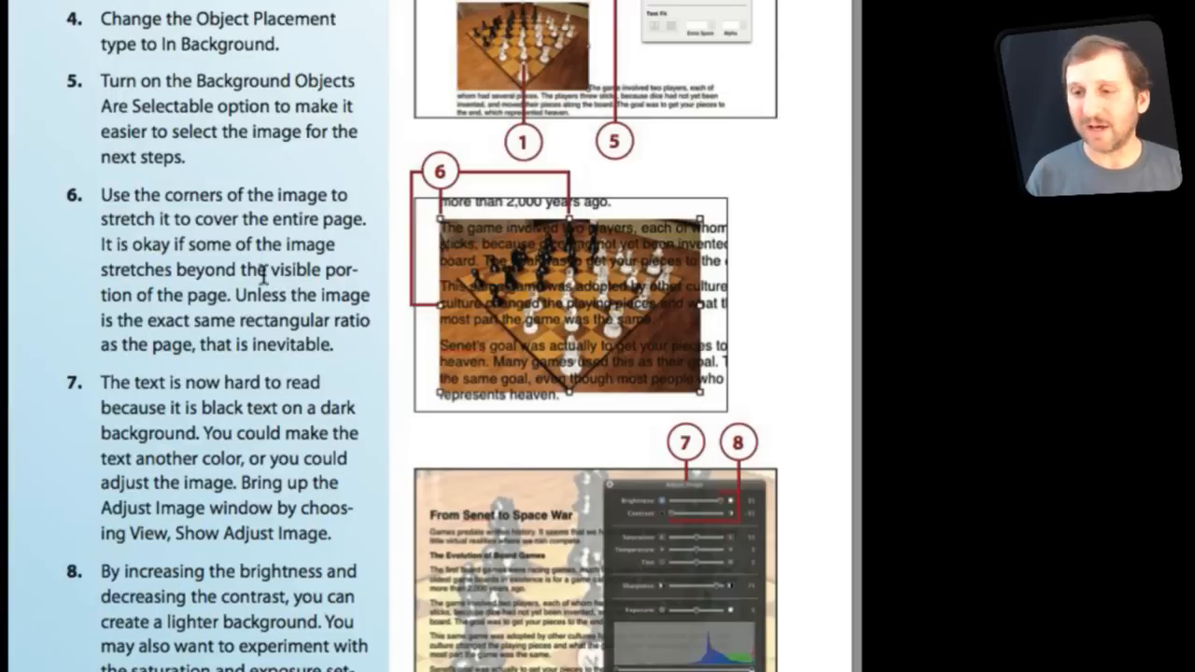
mouse_move(358, 278)
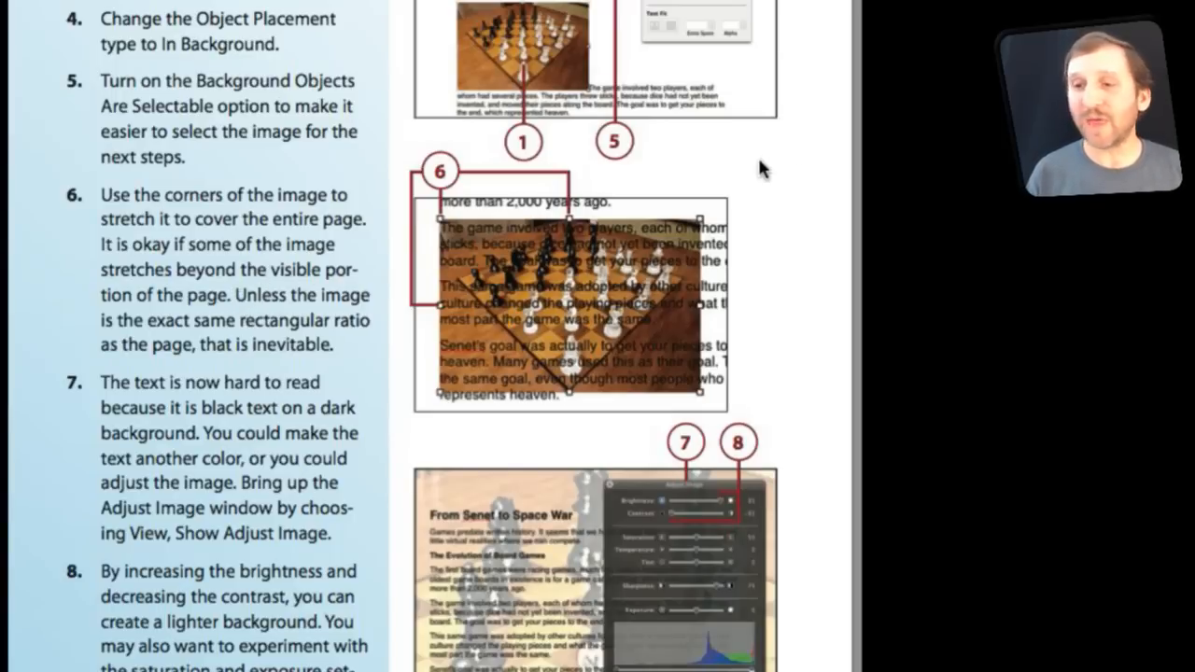
Enable 'Background objects are selectable', then enlarge and reposition the chess photo to fill page one.
click(655, 168)
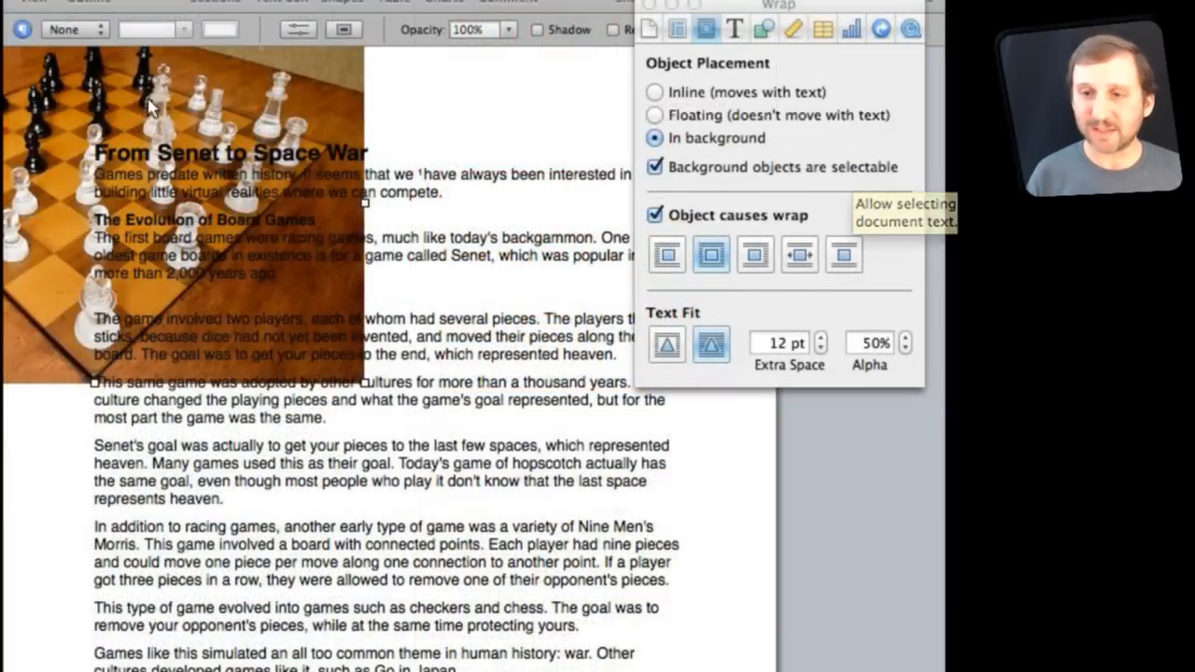
drag(149, 107, 289, 159)
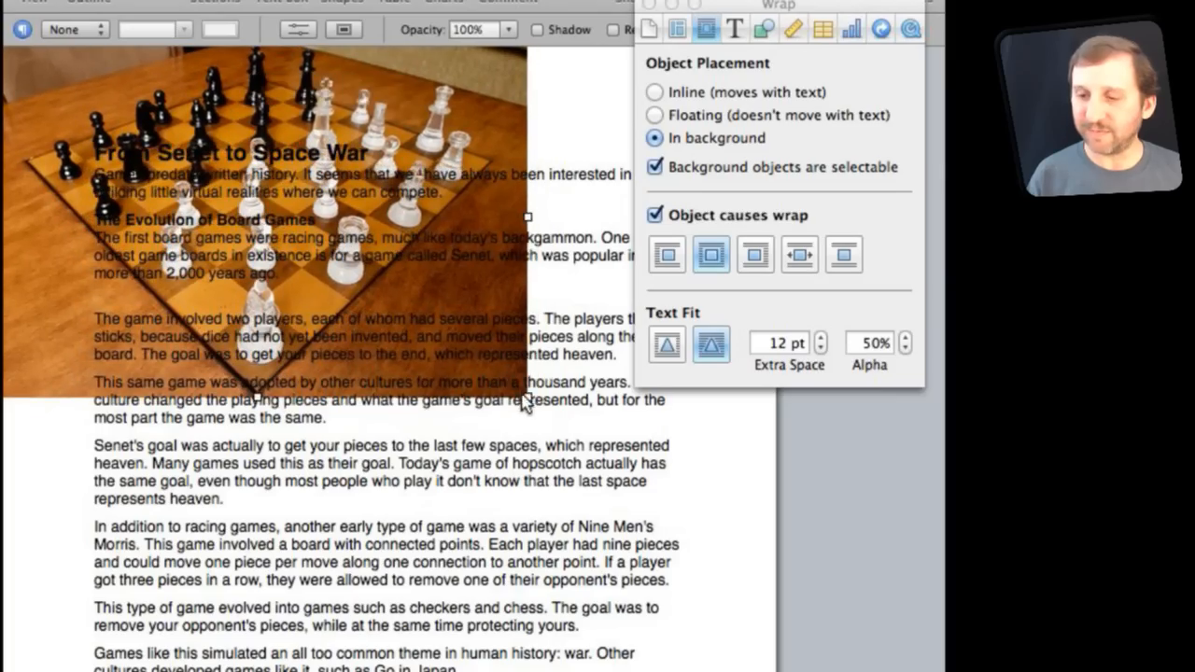
scroll(down, 3)
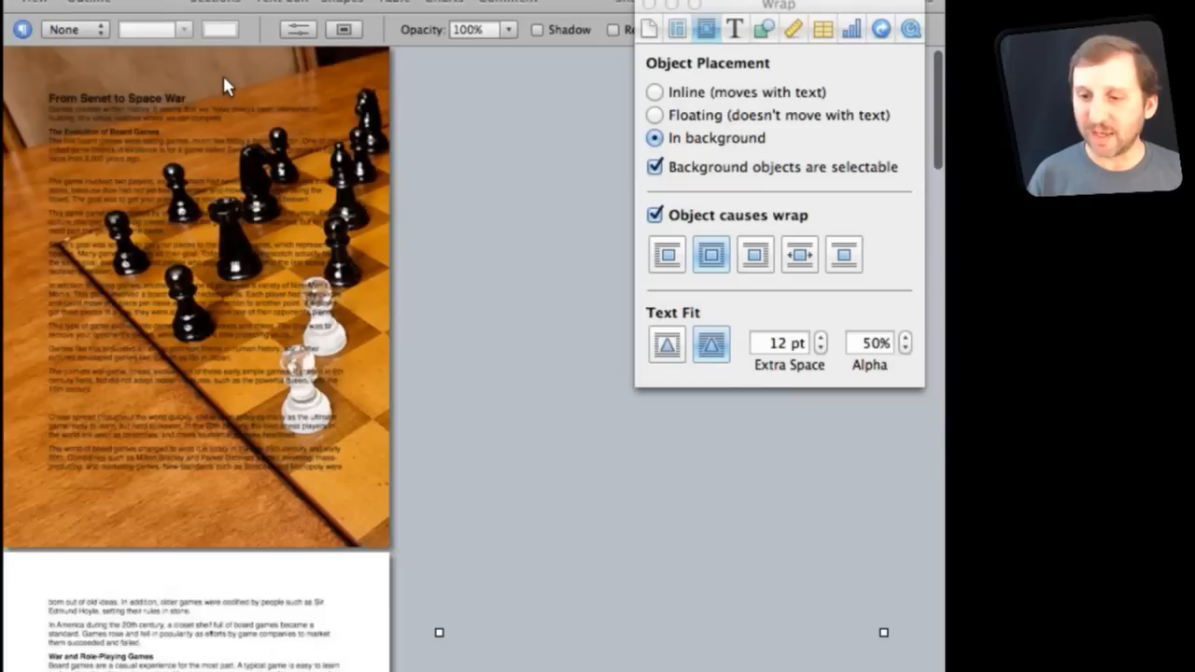
mouse_move(877, 633)
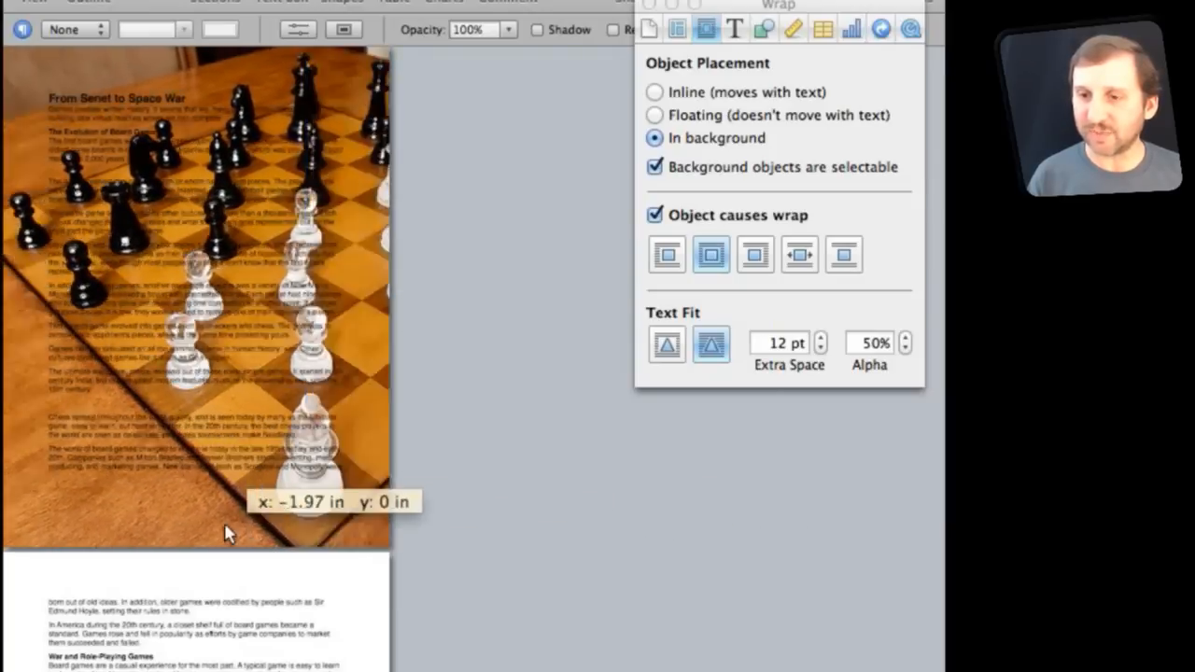
drag(230, 532, 93, 523)
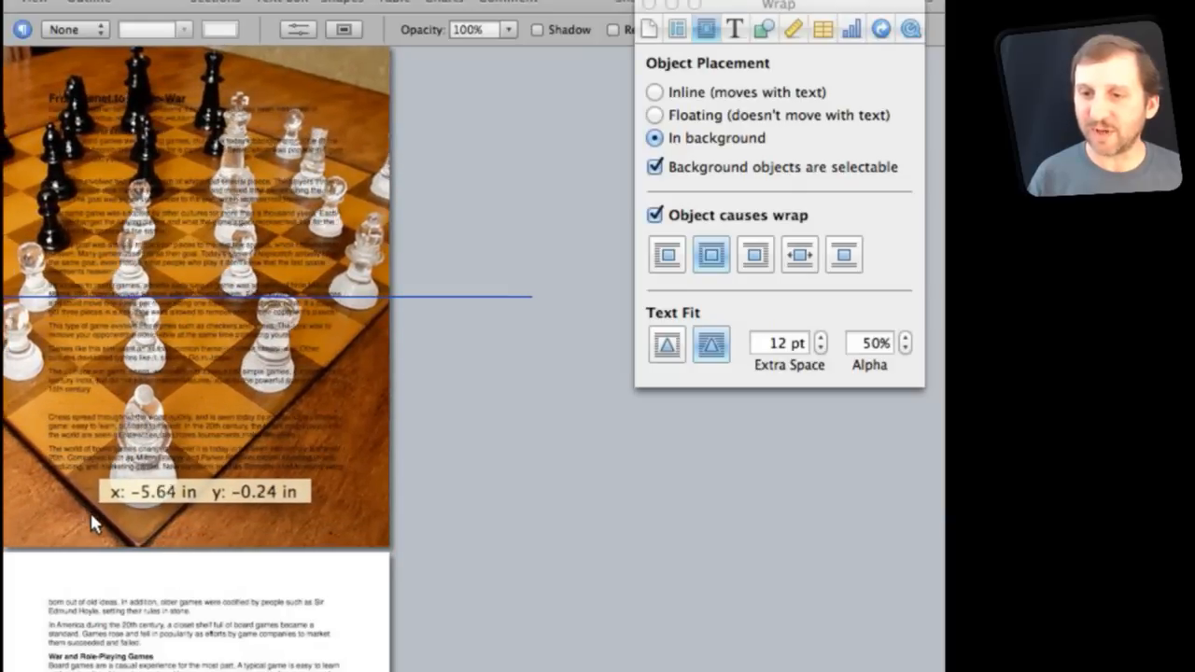
drag(94, 523, 401, 158)
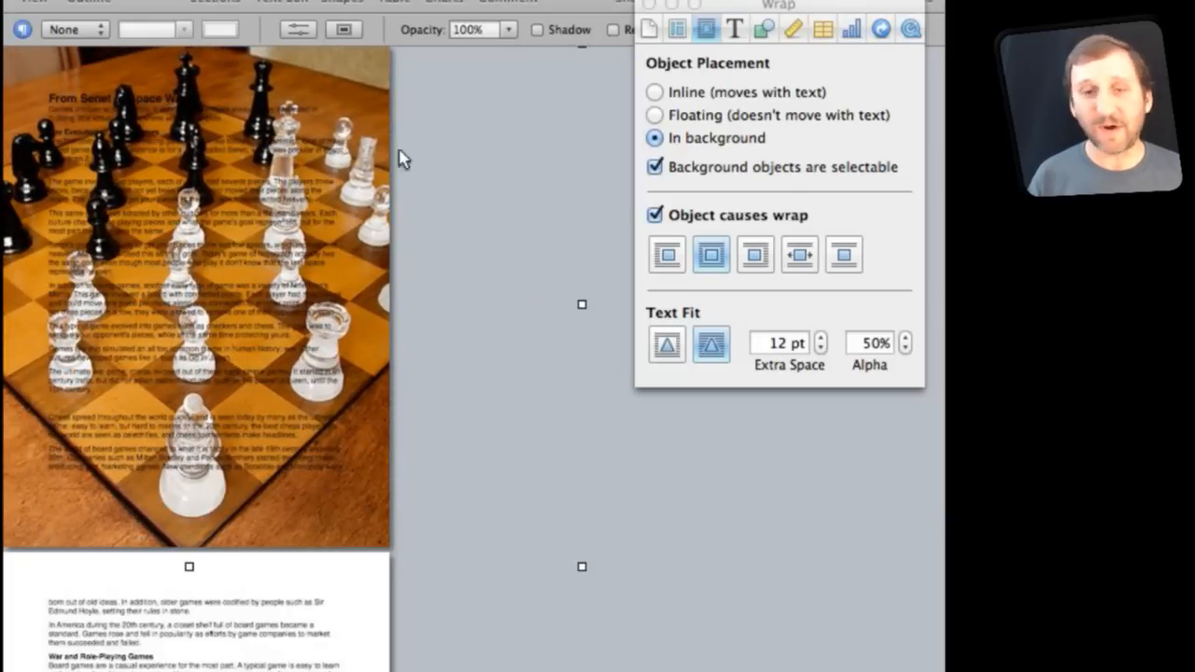
mouse_move(46, 266)
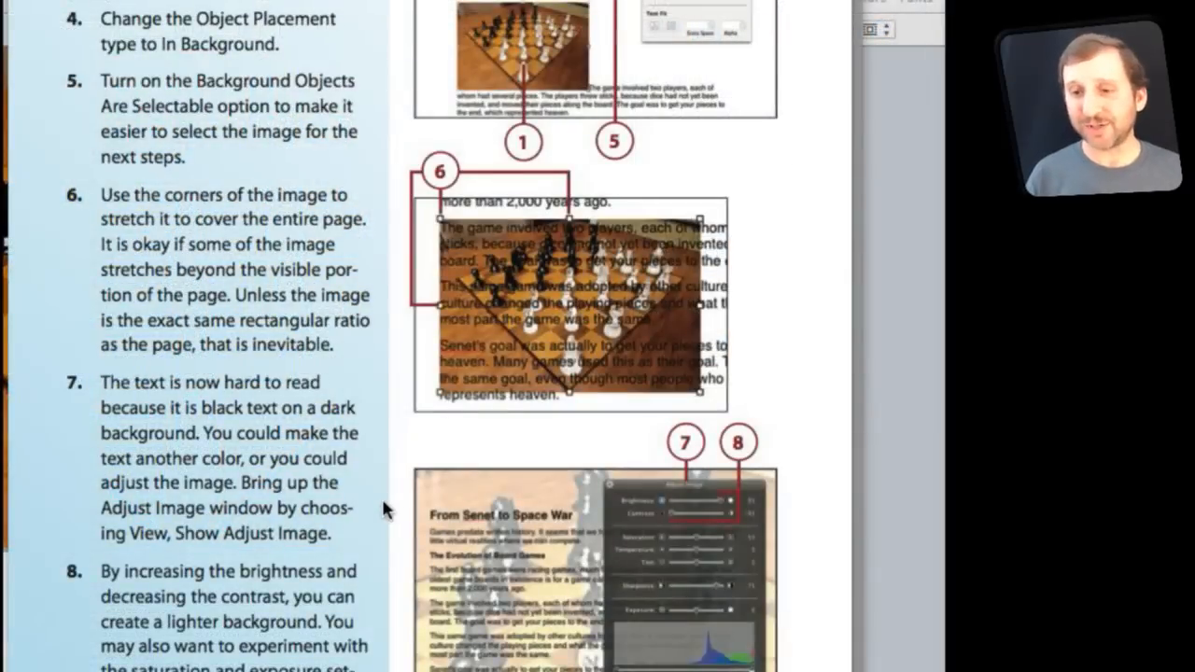
Scroll the Preview guide to step 8 on raising brightness and lowering contrast.
scroll(down, 3)
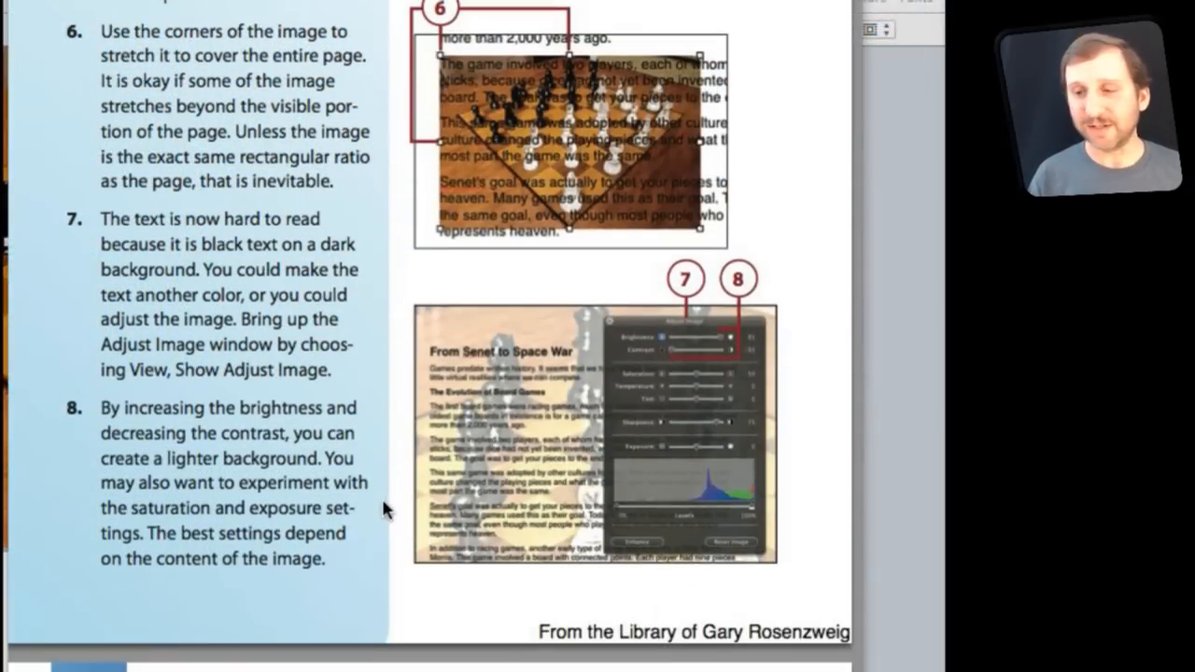
mouse_move(288, 282)
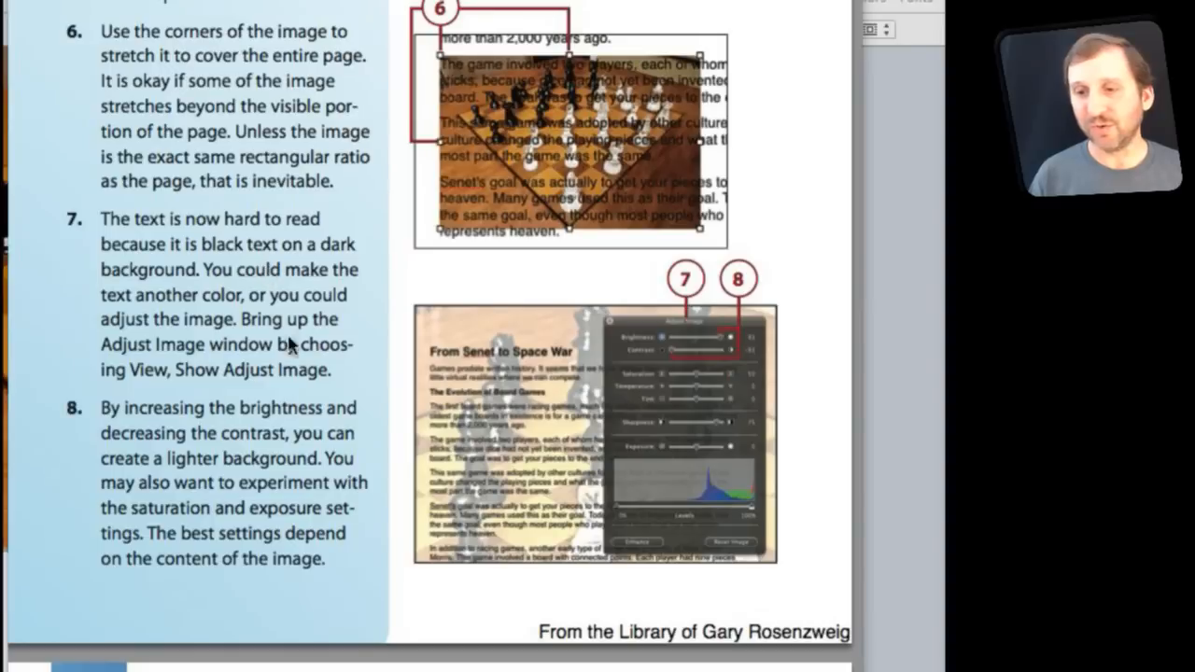
mouse_move(313, 411)
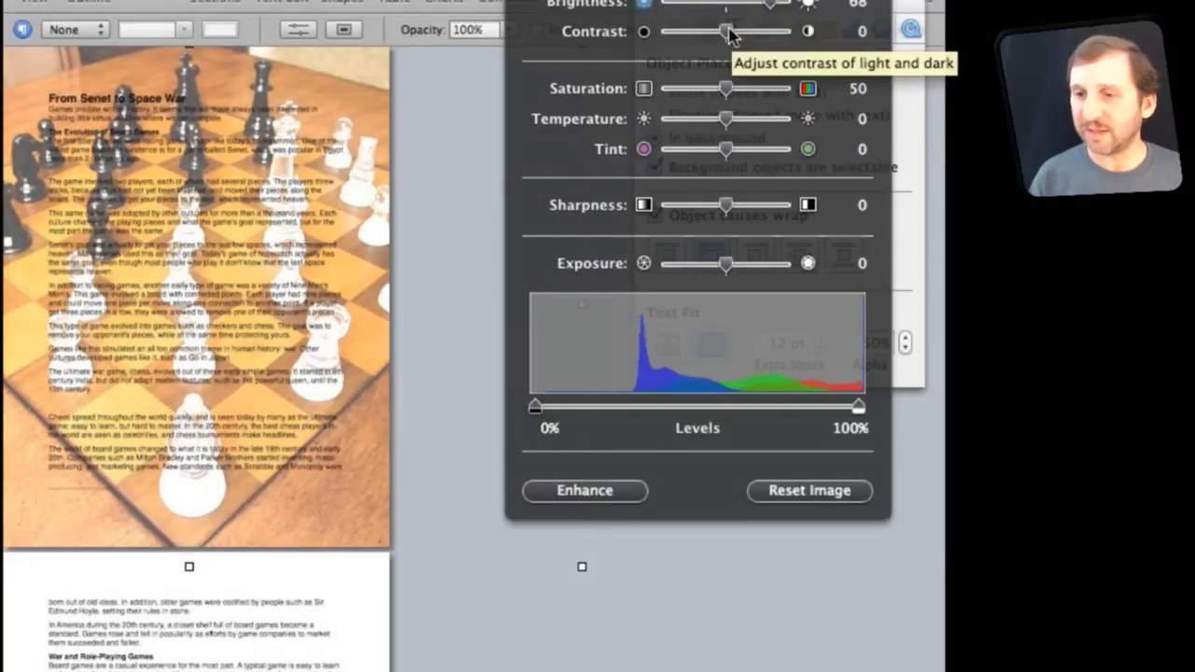
Lower the chess photo's contrast to -63 and view the page at a larger zoom.
drag(727, 30, 696, 31)
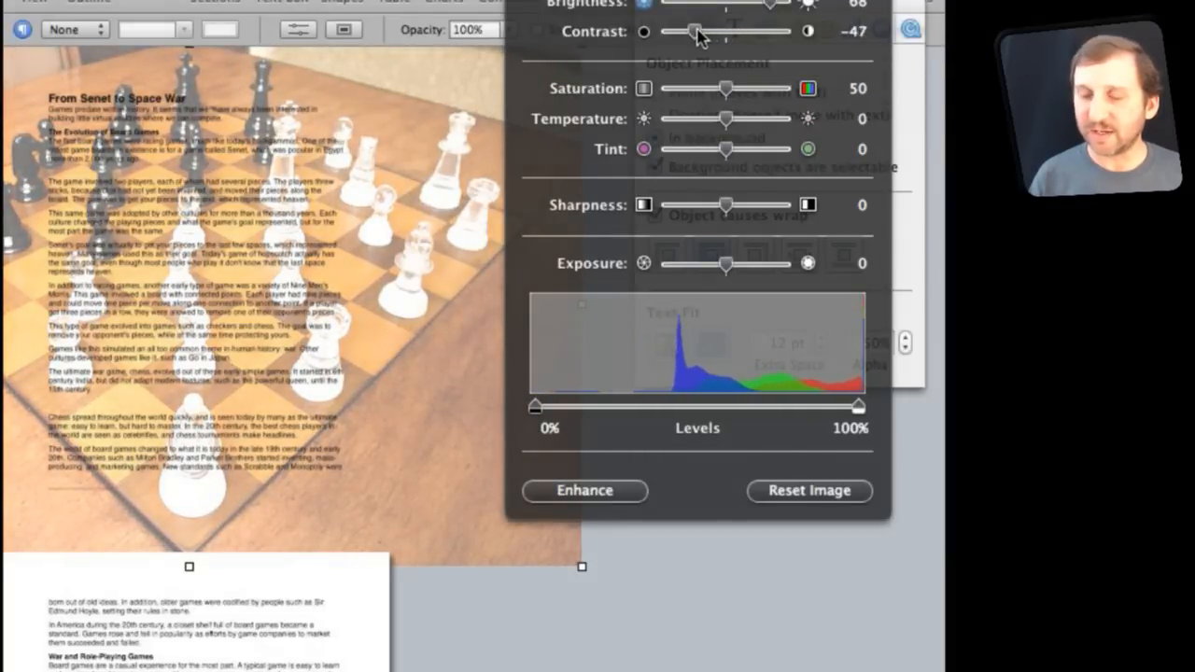
drag(695, 31, 686, 31)
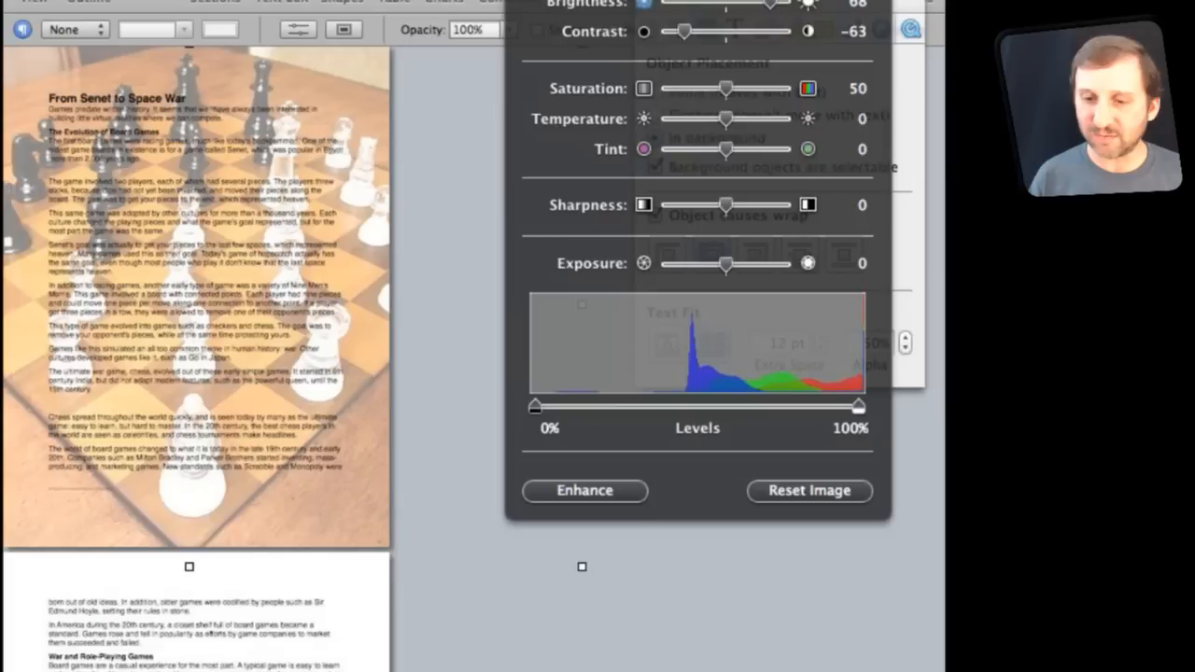
click(188, 567)
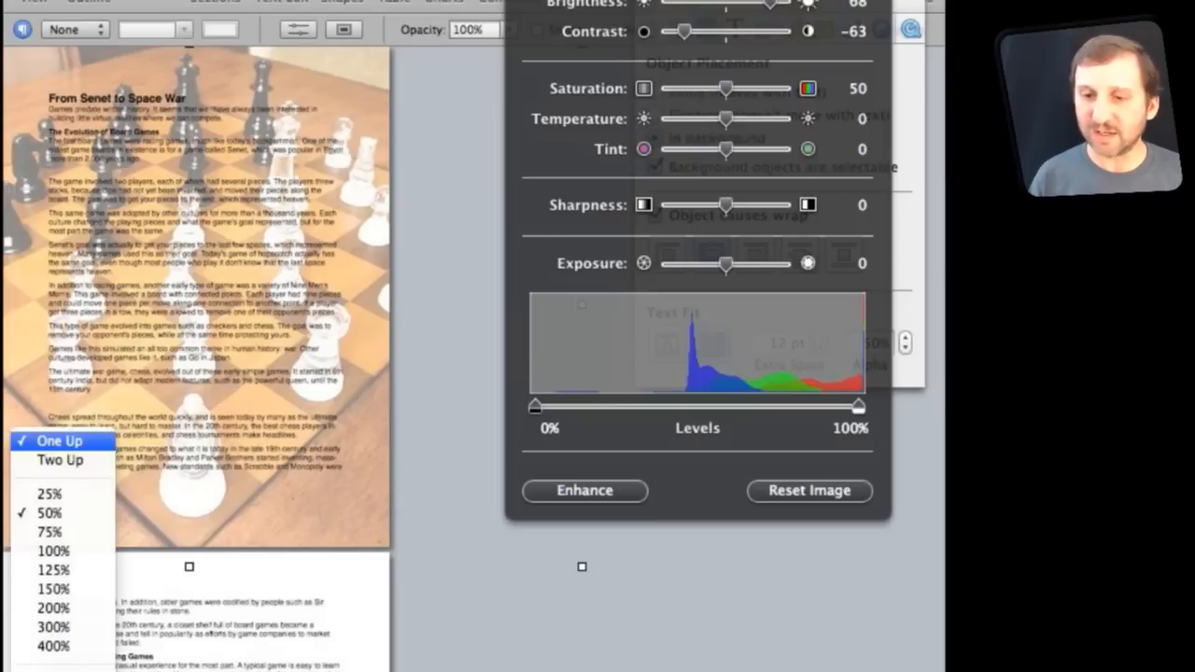
click(54, 551)
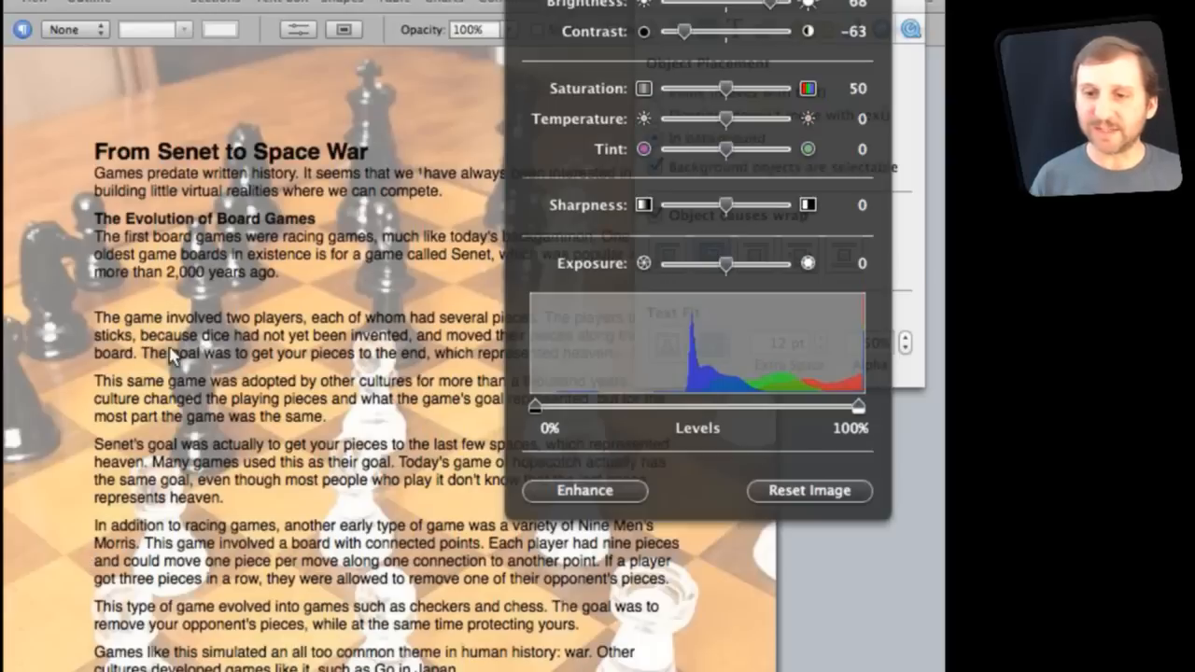
mouse_move(282, 263)
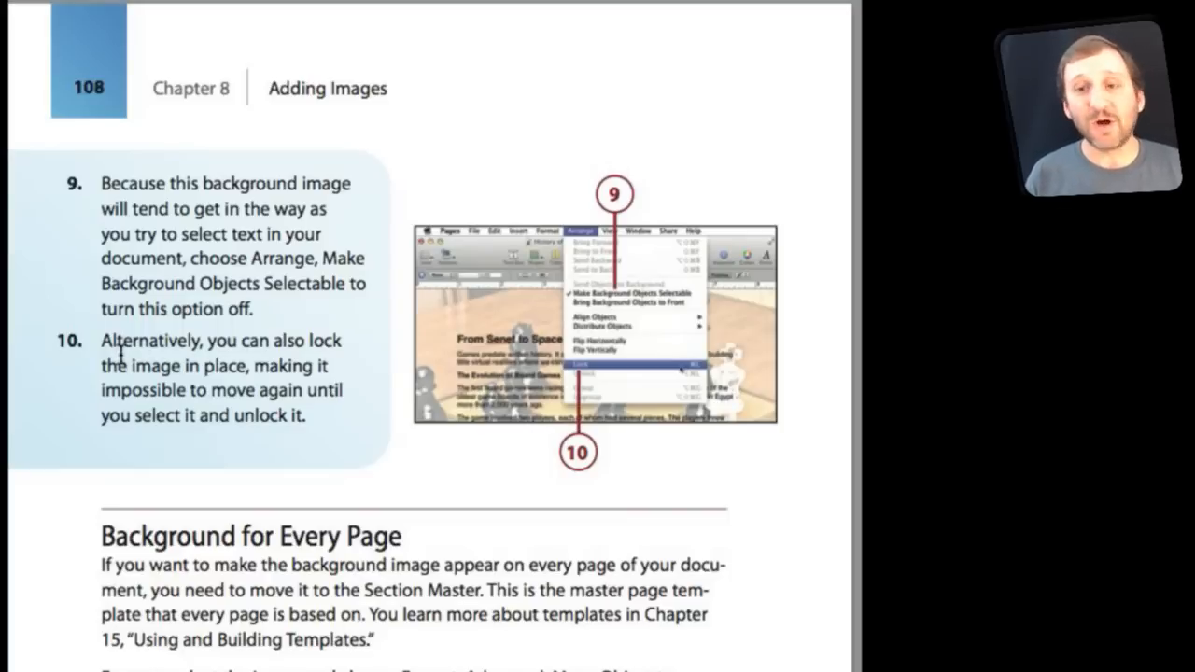
mouse_move(338, 364)
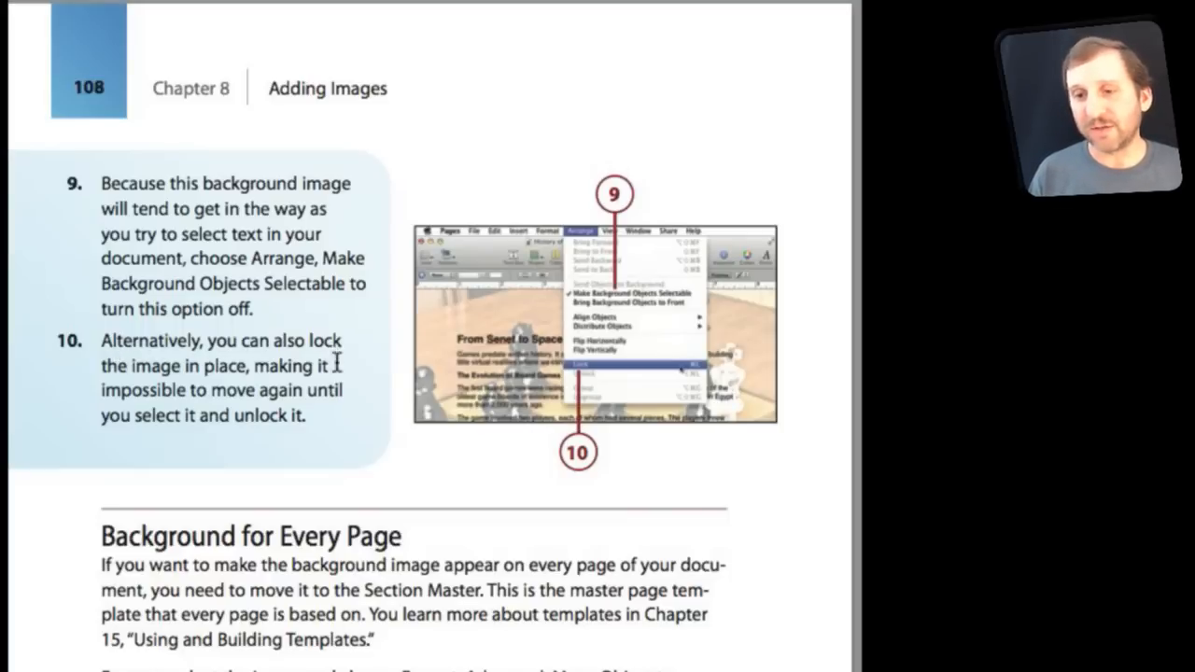
mouse_move(346, 411)
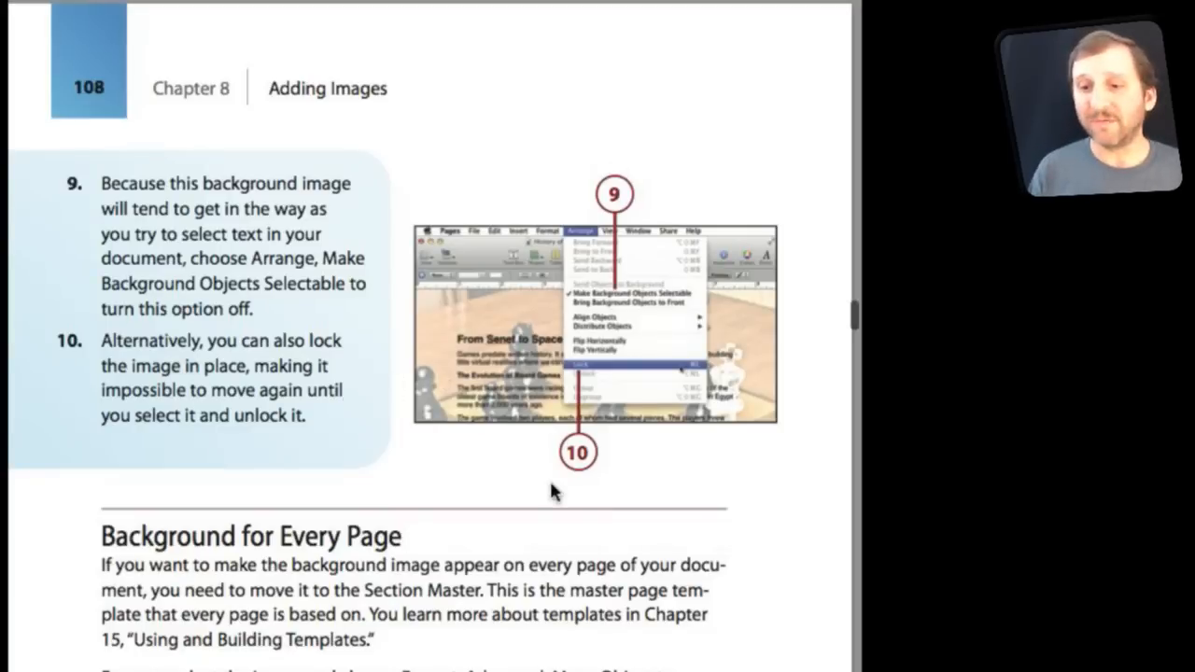
Scroll the Preview guide to page 108, steps 9–10 and 'Background for Every Page'.
scroll(down, 3)
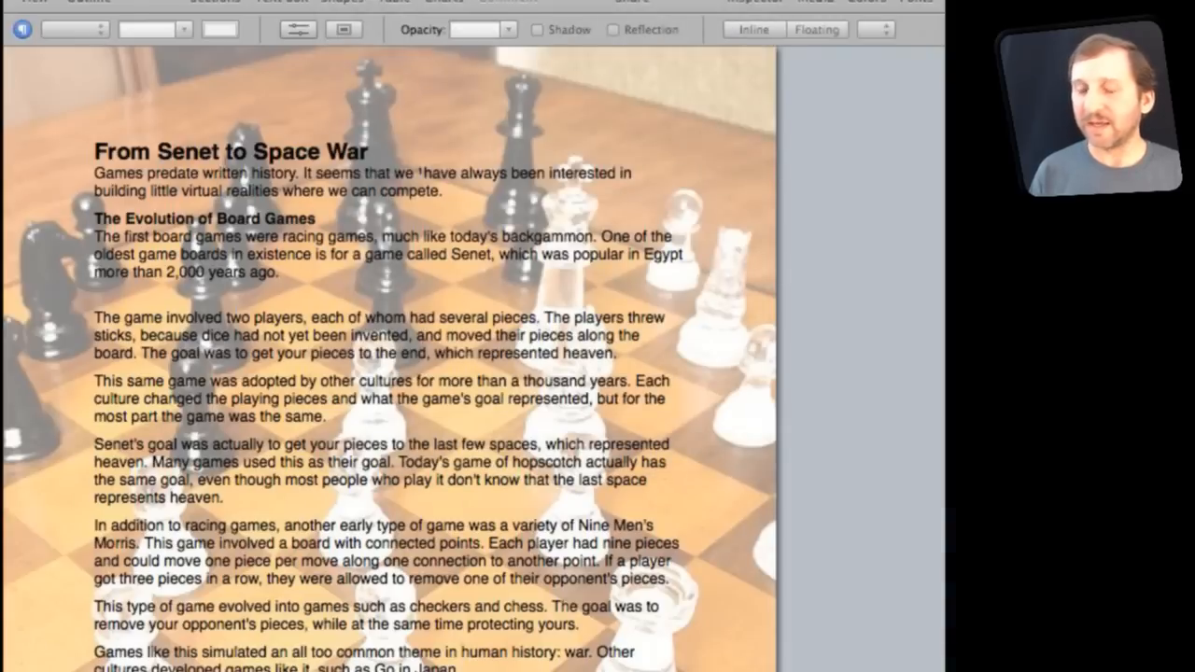
Scroll through the following pages to confirm the faded chess background appears on each.
scroll(down, 3)
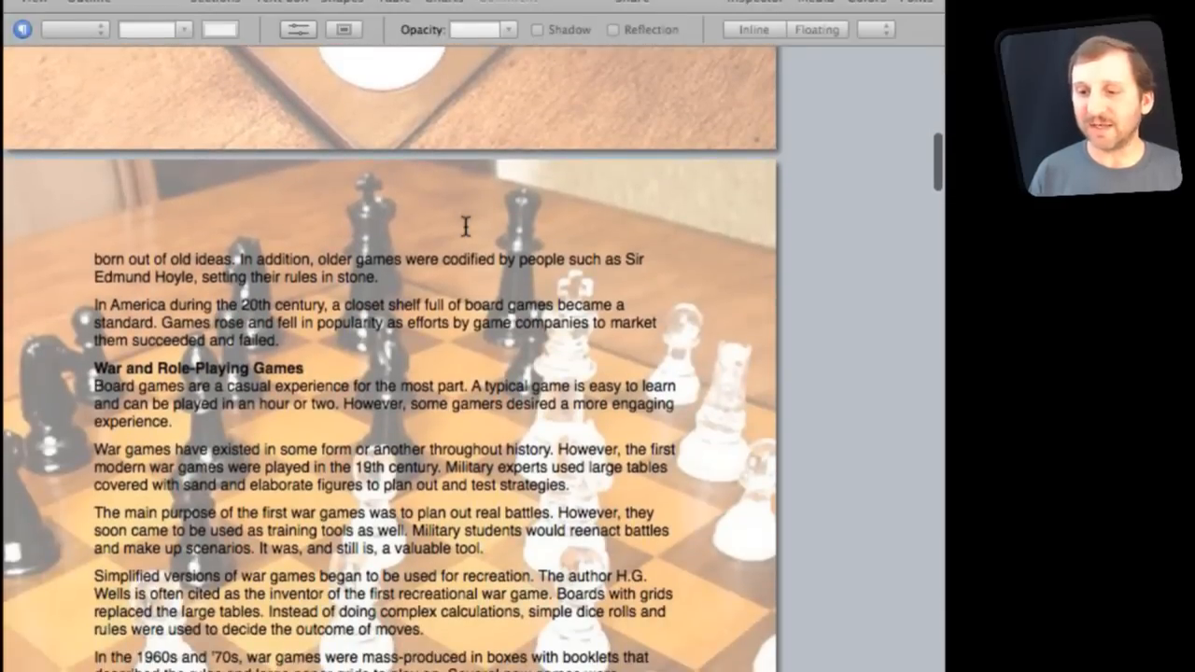
scroll(down, 3)
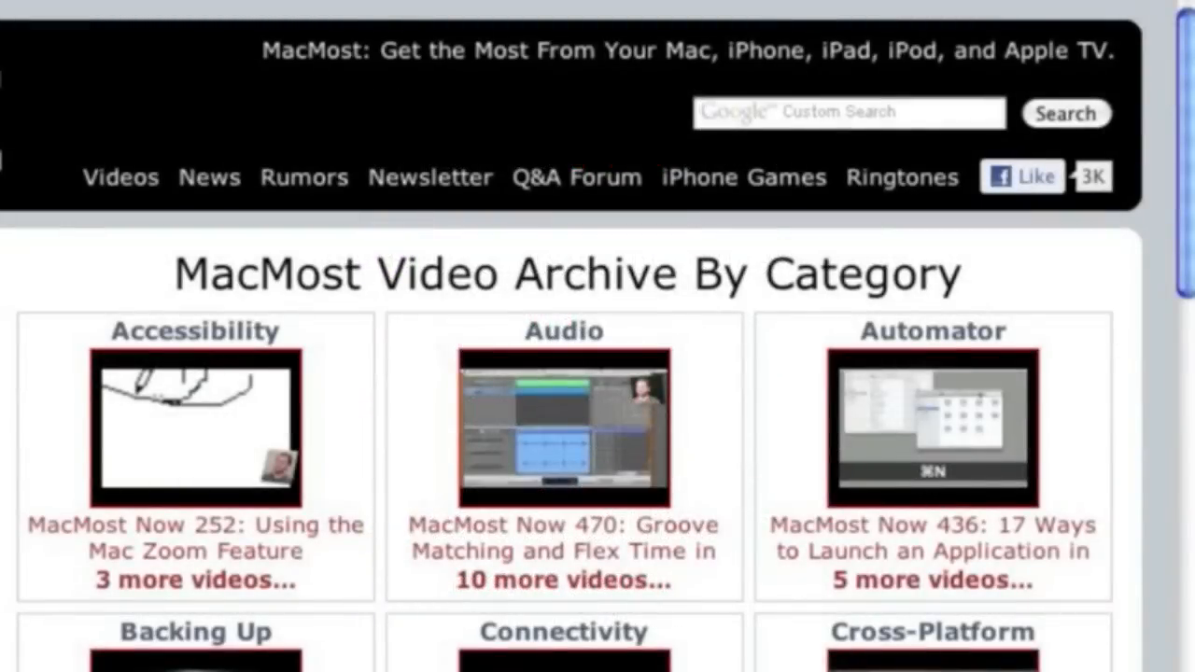
mouse_move(94, 150)
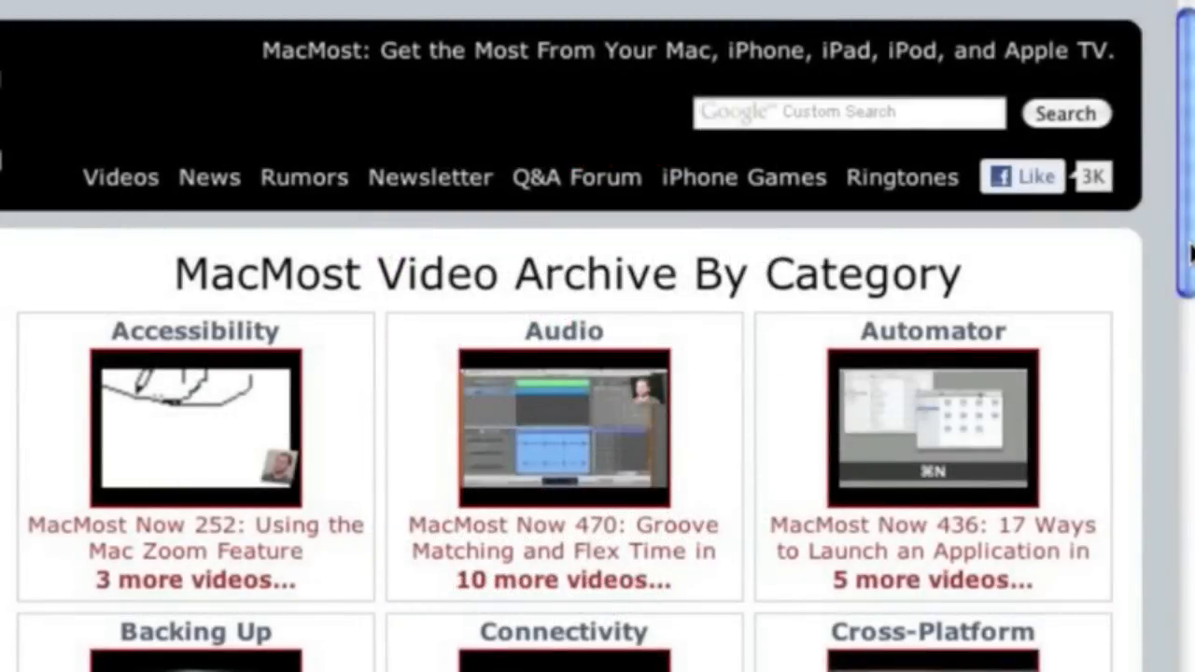
scroll(down, 3)
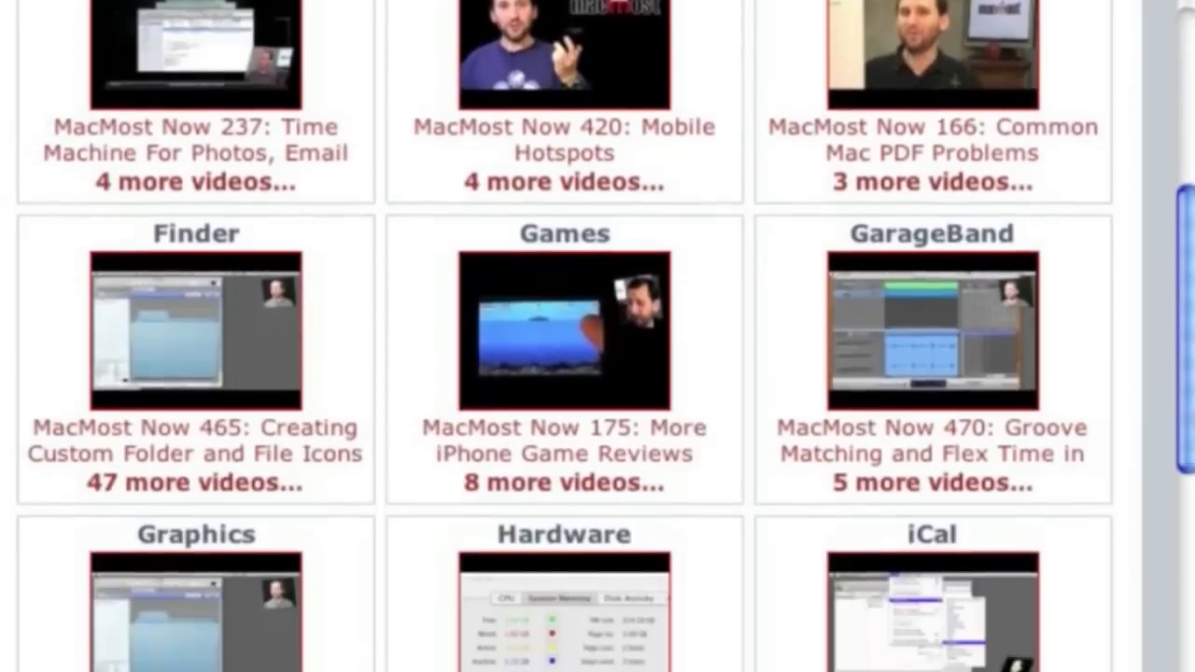
scroll(down, 3)
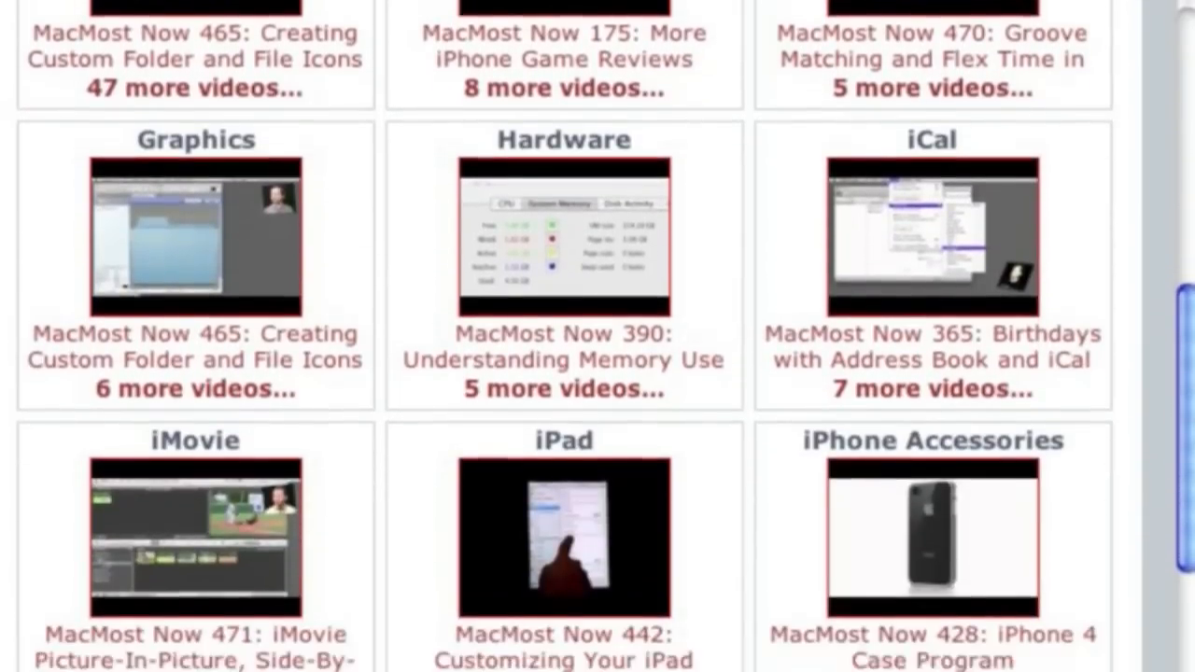